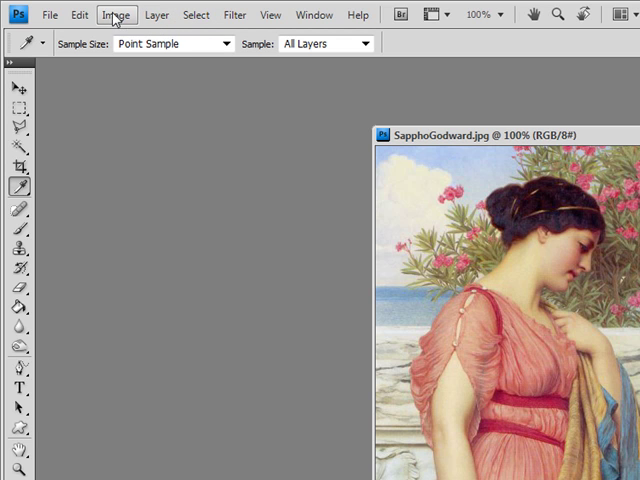
Start an Indexed Color conversion keeping the Local (Perceptual) 256-colour palette
click(112, 18)
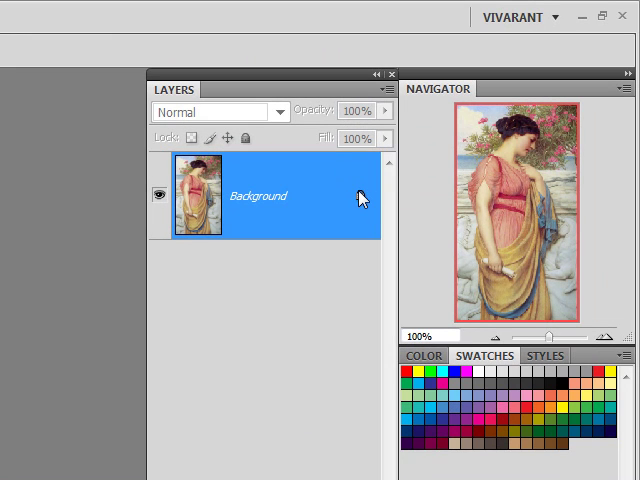
mouse_move(360, 200)
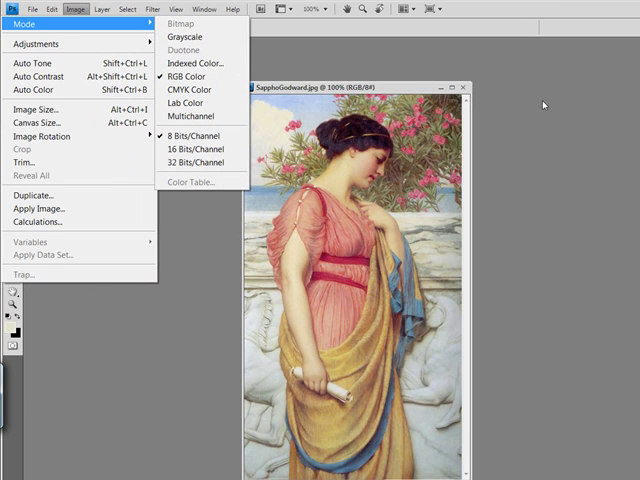
mouse_move(212, 72)
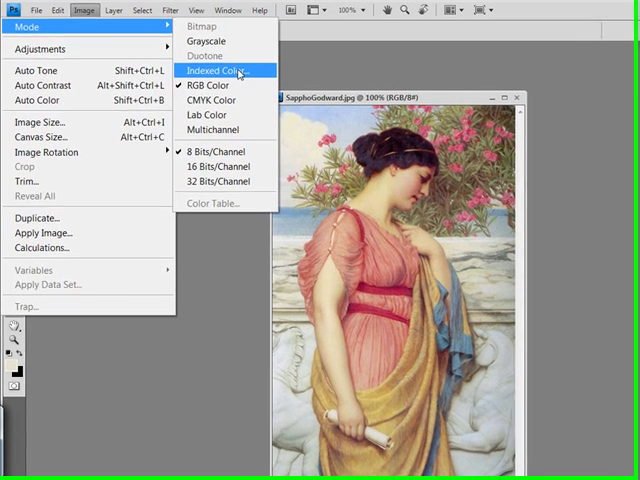
click(230, 72)
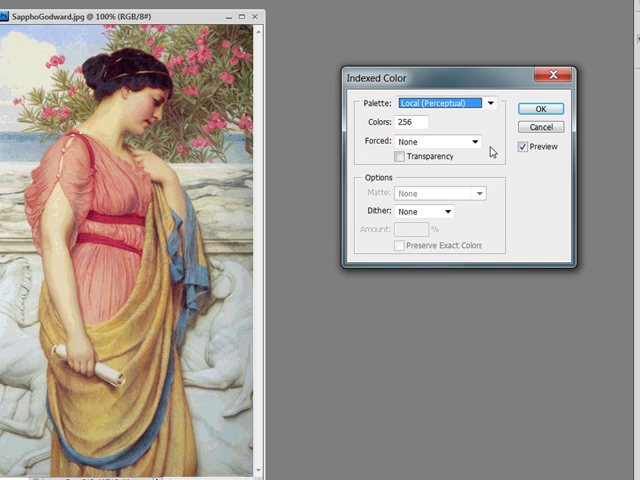
click(424, 124)
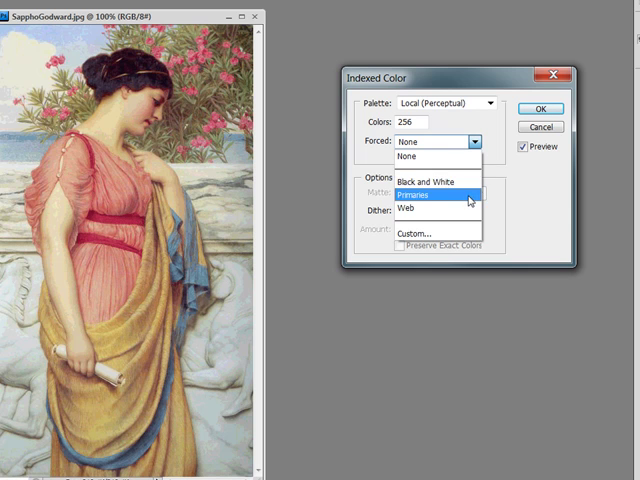
mouse_move(468, 224)
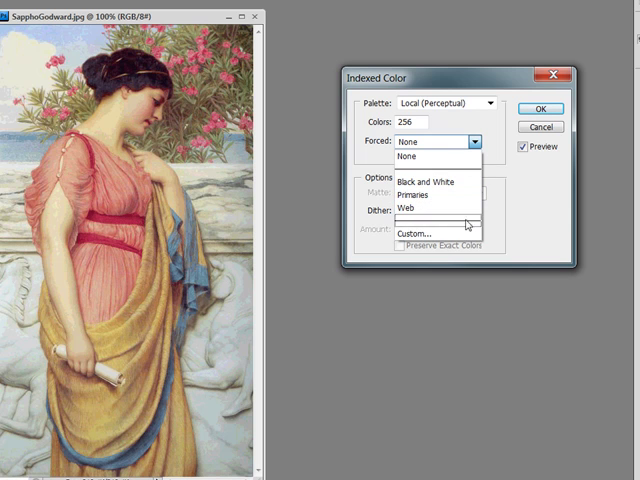
mouse_move(436, 232)
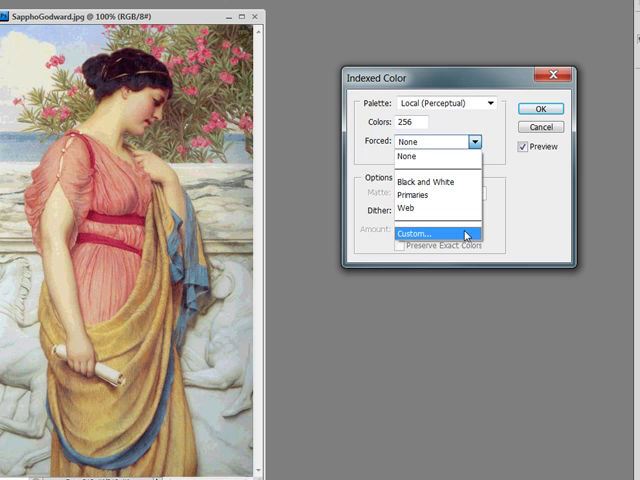
mouse_move(424, 160)
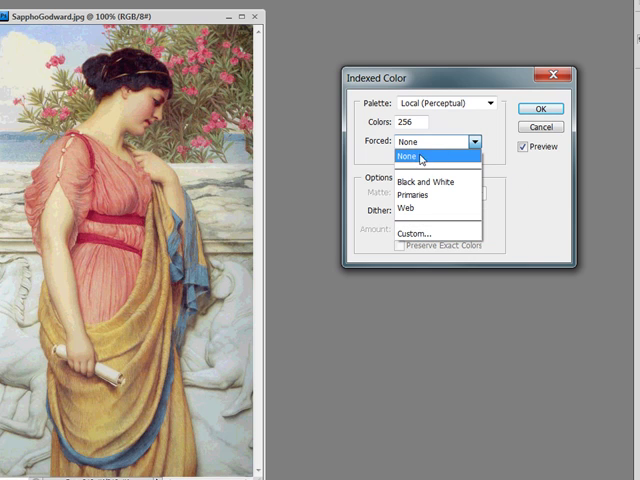
Set Forced colours to None and Dither to None
click(420, 160)
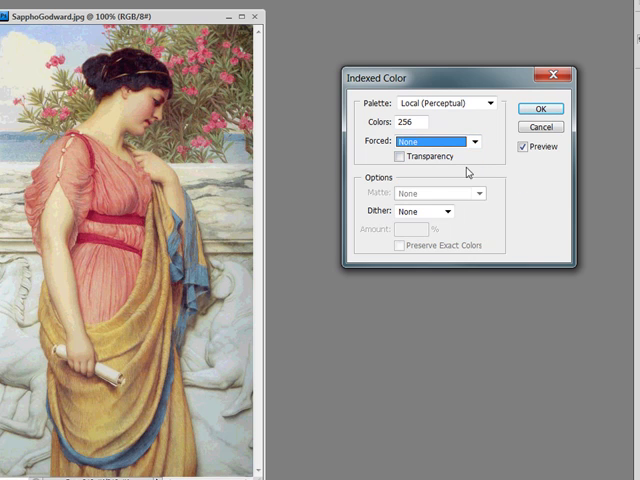
mouse_move(470, 212)
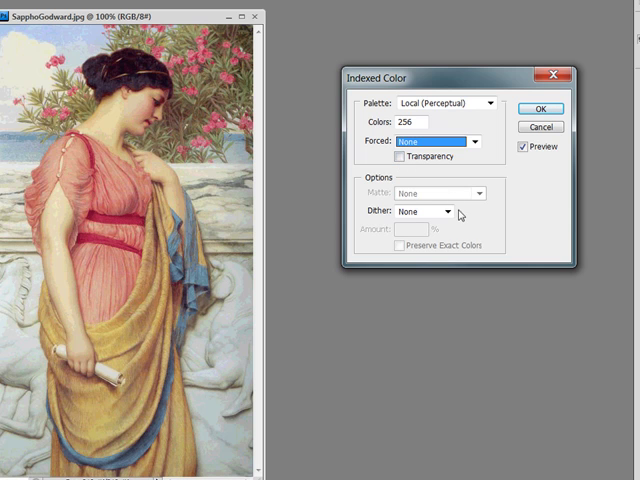
click(448, 212)
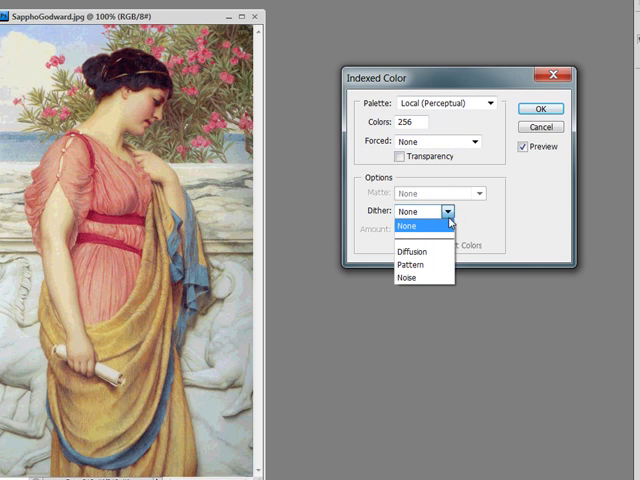
click(422, 196)
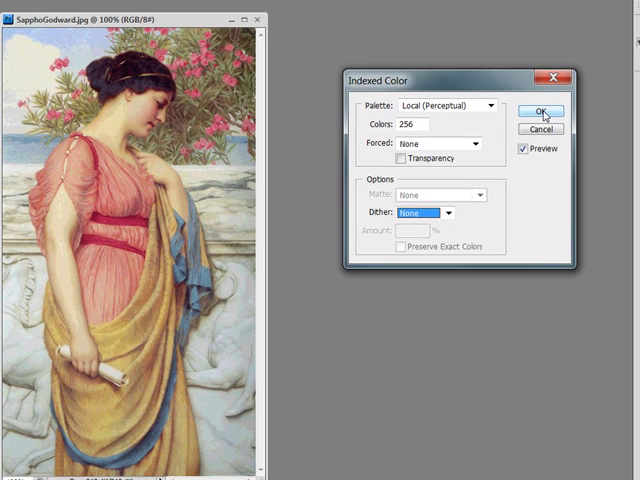
Apply the indexed conversion, inspect the 256-colour table and cancel out of it unchanged
click(536, 112)
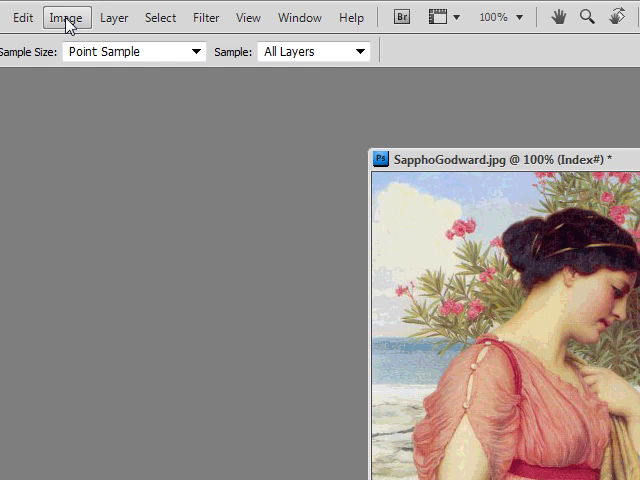
click(66, 16)
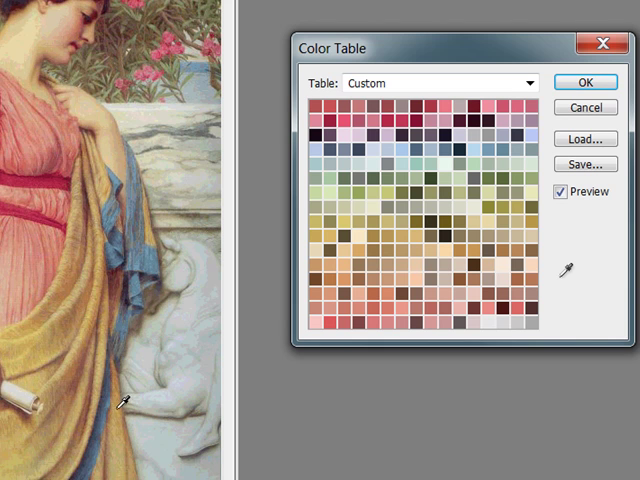
mouse_move(530, 208)
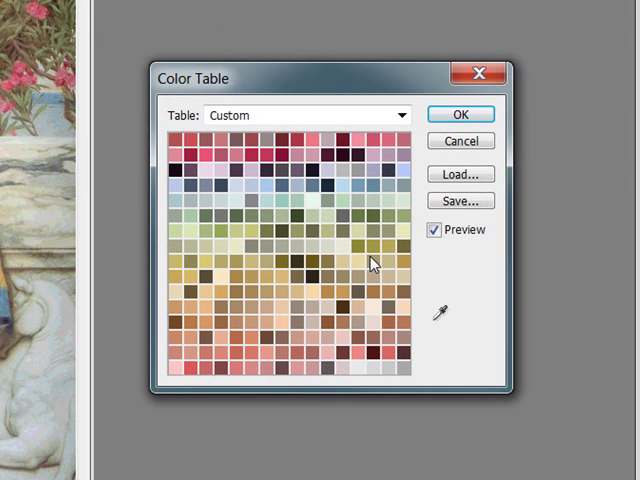
mouse_move(378, 258)
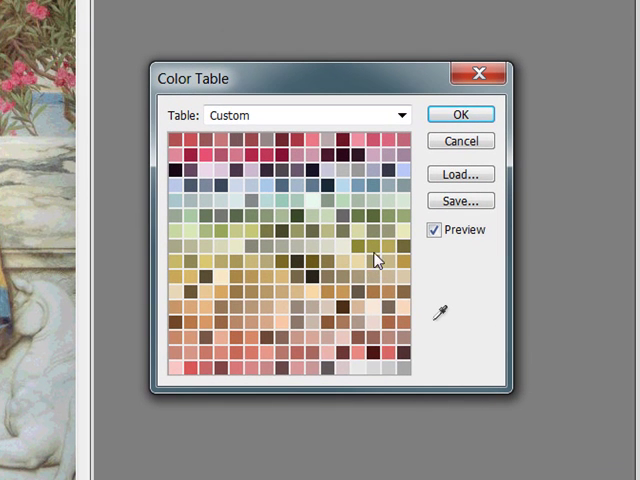
mouse_move(258, 366)
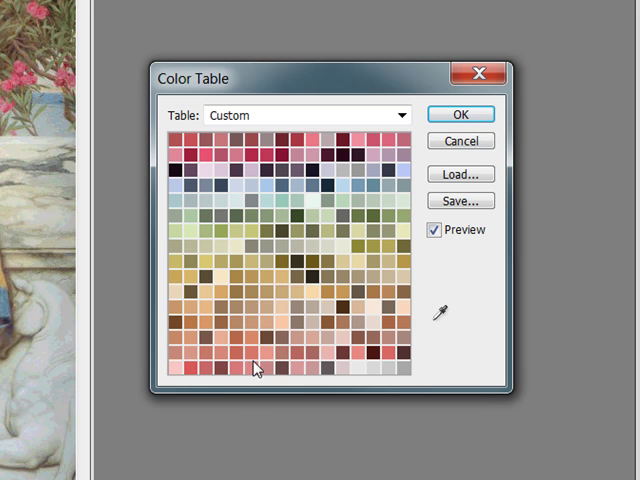
mouse_move(232, 308)
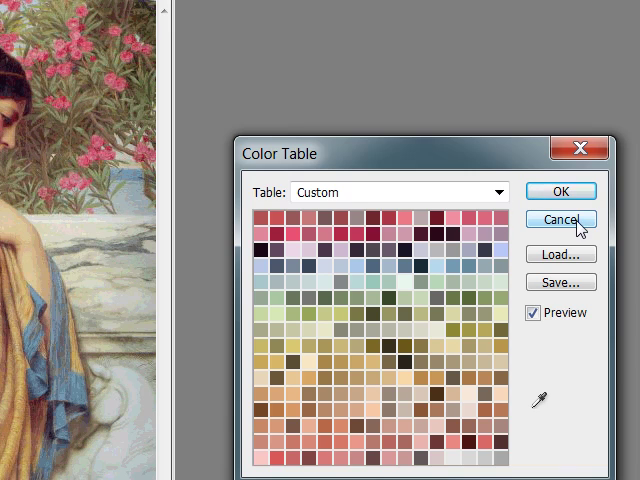
click(560, 220)
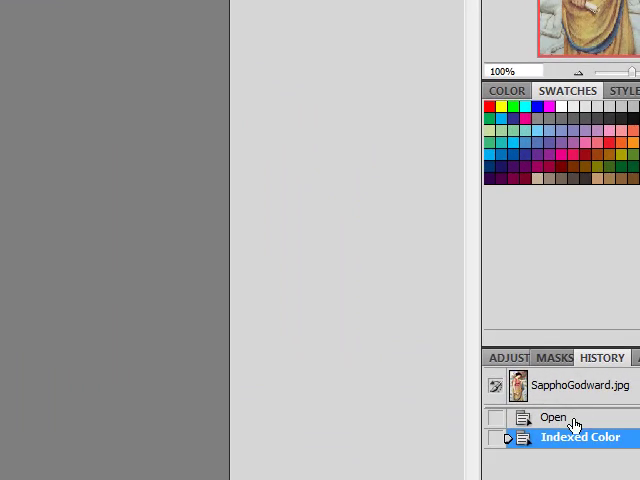
mouse_move(562, 410)
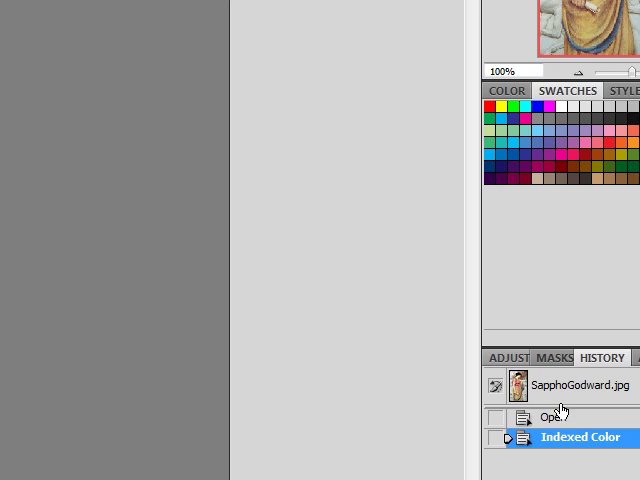
mouse_move(554, 416)
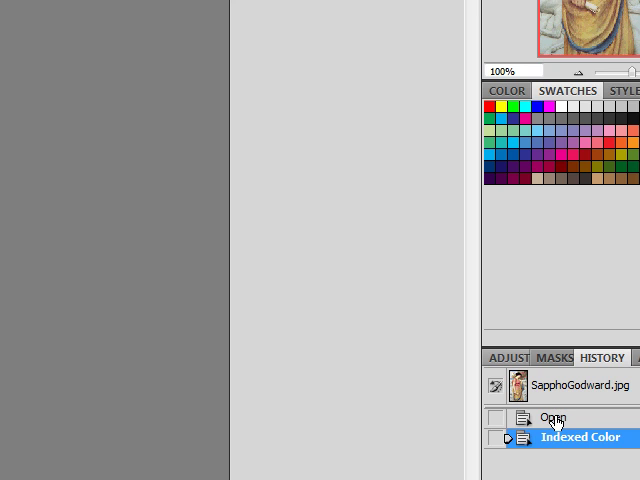
Step back in History and redo Indexed Color using only 24 colours
click(552, 416)
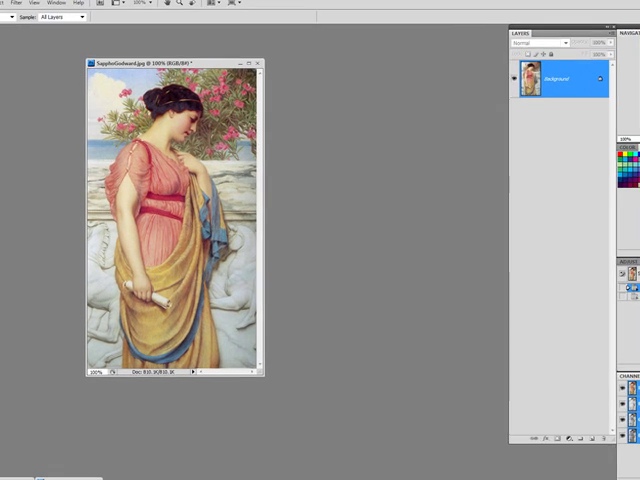
click(24, 8)
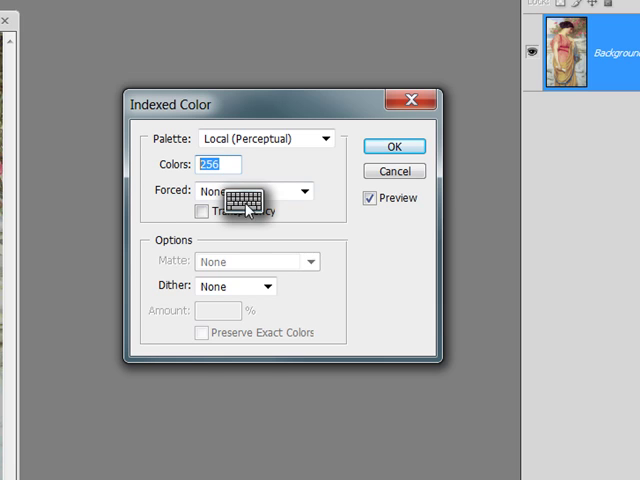
click(246, 204)
text(24)
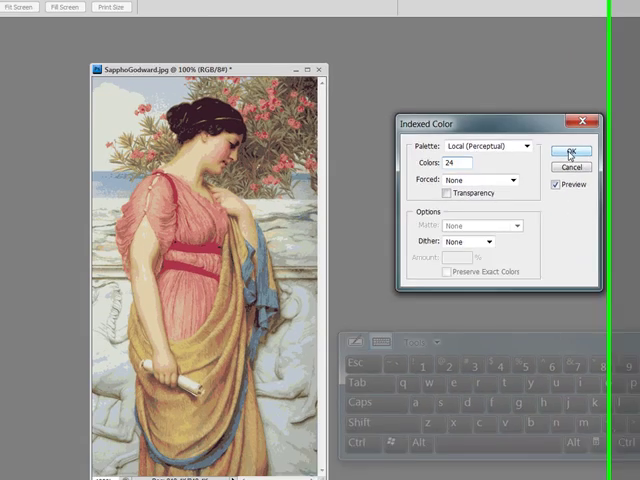
click(564, 152)
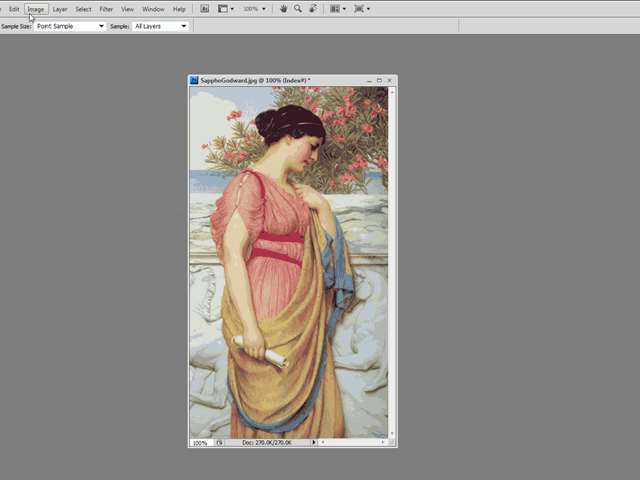
click(34, 8)
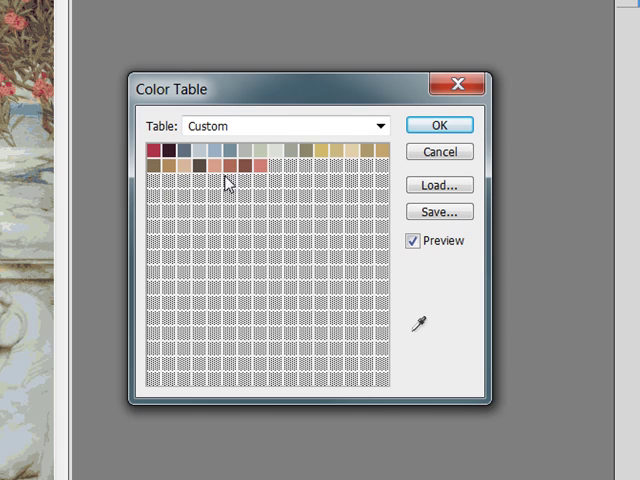
mouse_move(274, 192)
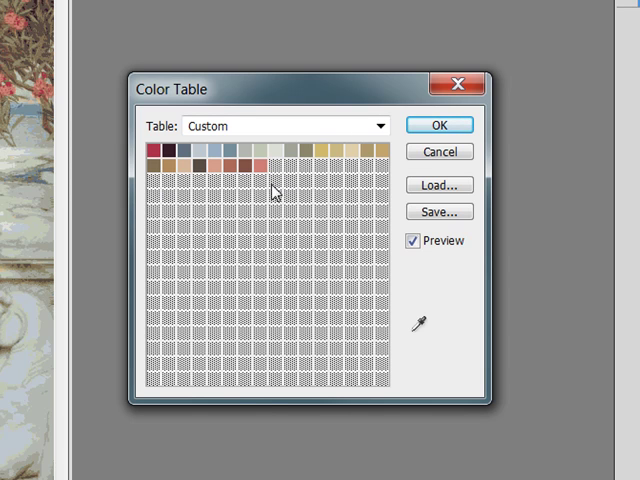
mouse_move(266, 196)
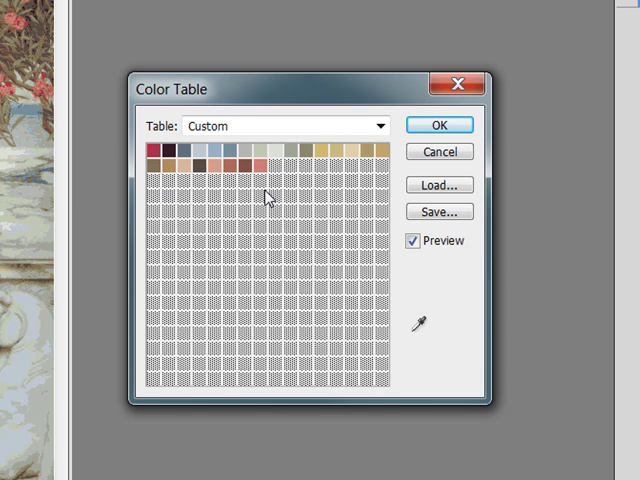
mouse_move(278, 192)
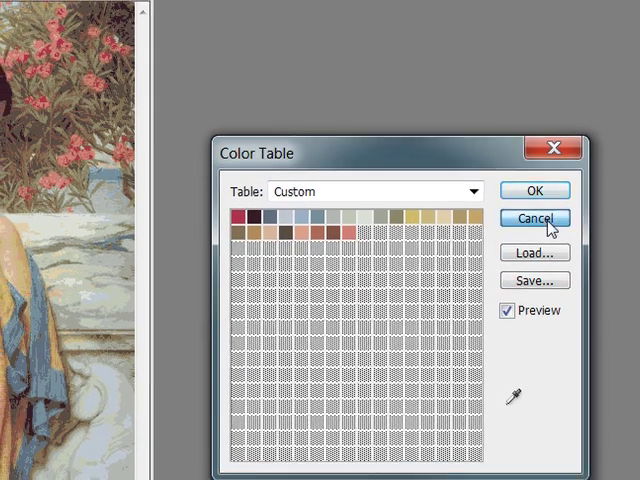
click(534, 218)
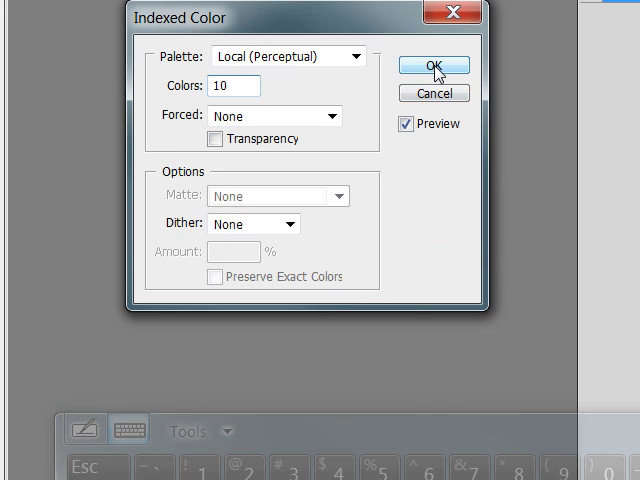
Convert the painting to 10 colours, view its colour table and begin saving it
click(434, 64)
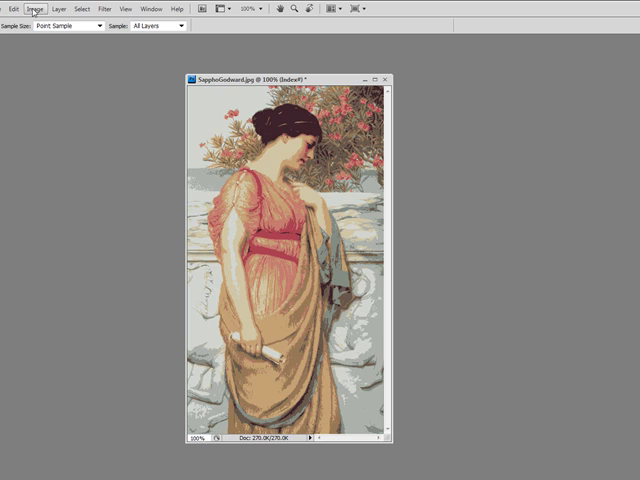
click(36, 8)
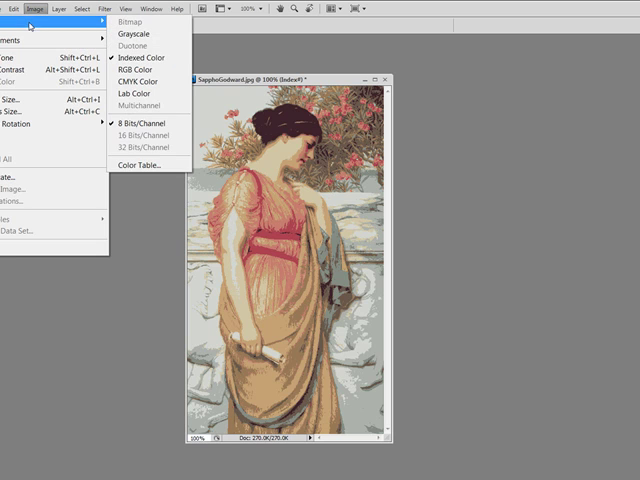
click(144, 164)
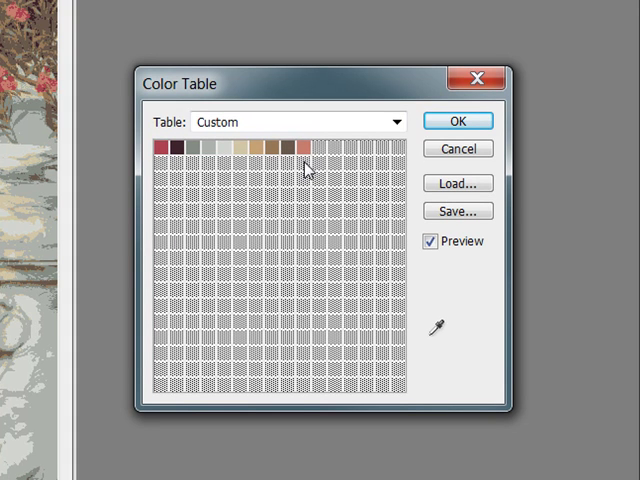
mouse_move(308, 164)
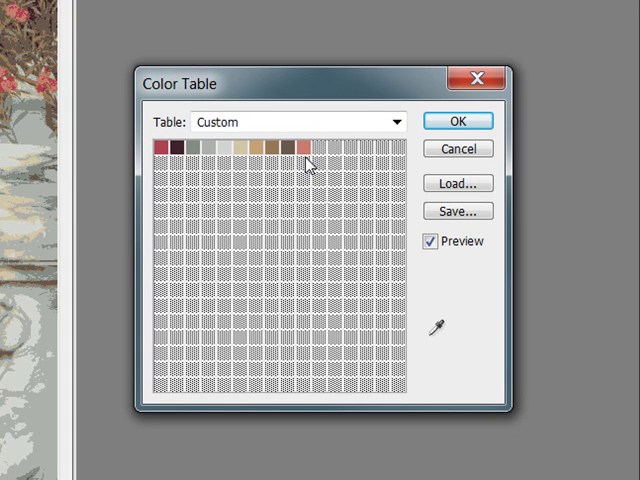
mouse_move(378, 190)
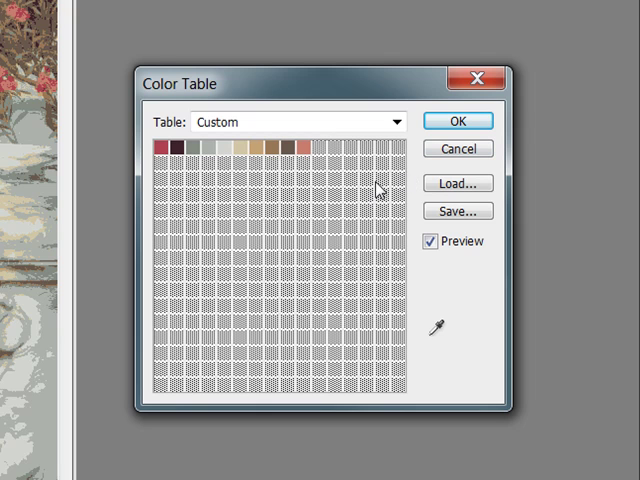
mouse_move(392, 200)
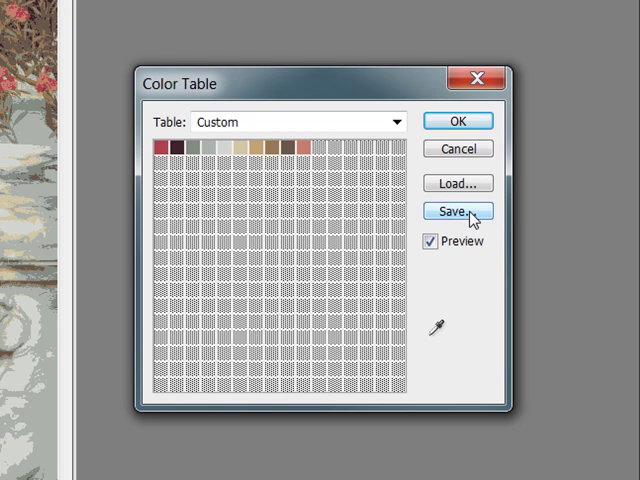
click(458, 212)
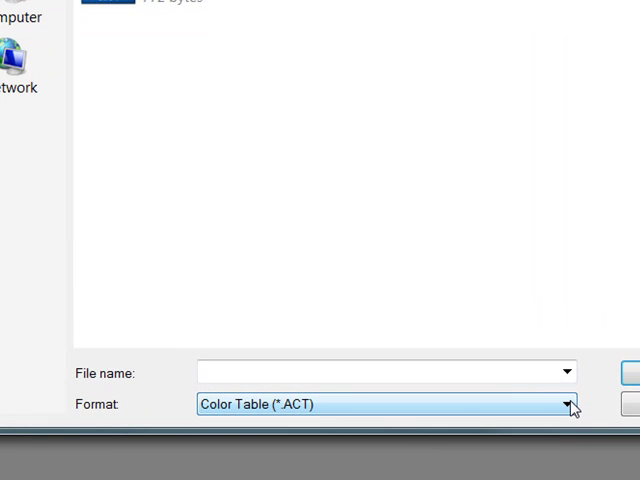
mouse_move(290, 412)
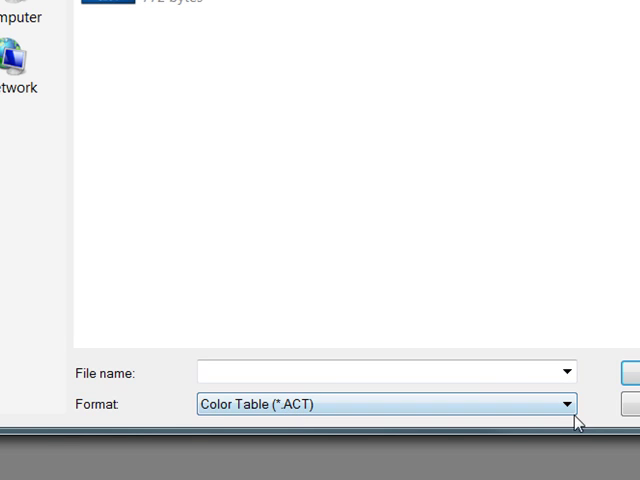
Save the ten-colour table to disk as a Color Table (.ACT) file
click(566, 404)
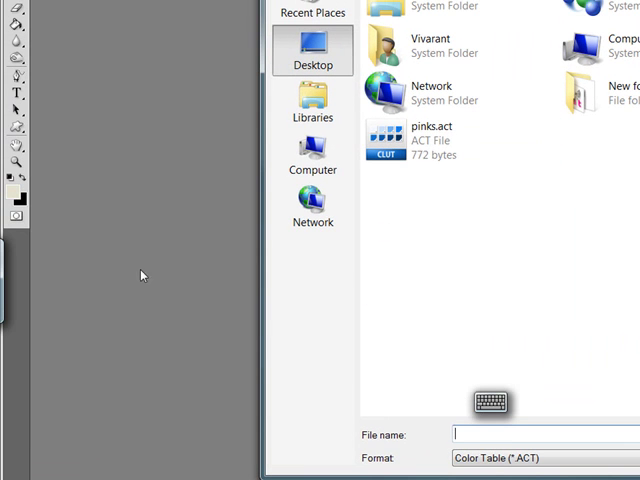
click(490, 404)
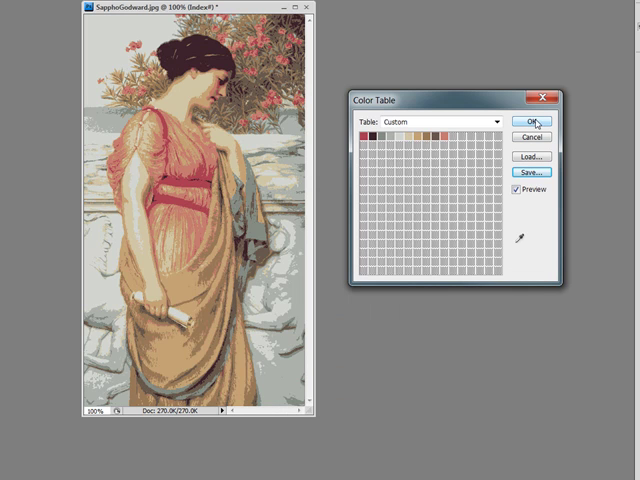
Close the Color Table with OK, keeping the ten-colour palette
click(532, 120)
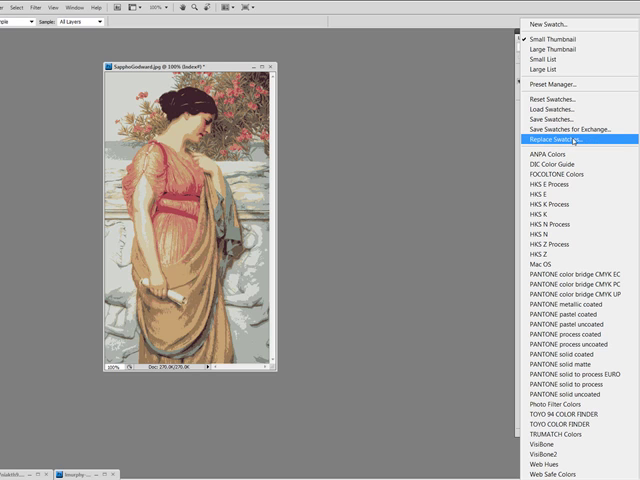
mouse_move(564, 108)
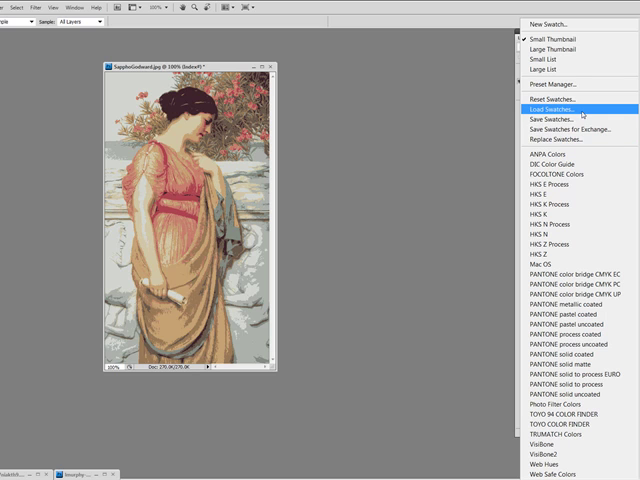
mouse_move(560, 138)
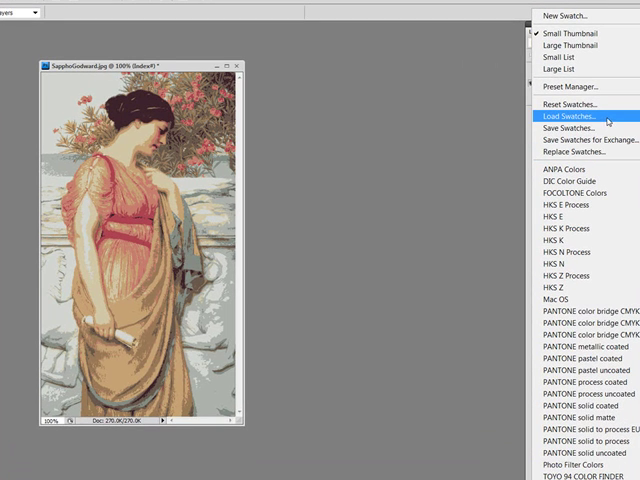
Load neutral.act as a Color Table (*.ACT), appending its colours to the swatches
click(568, 120)
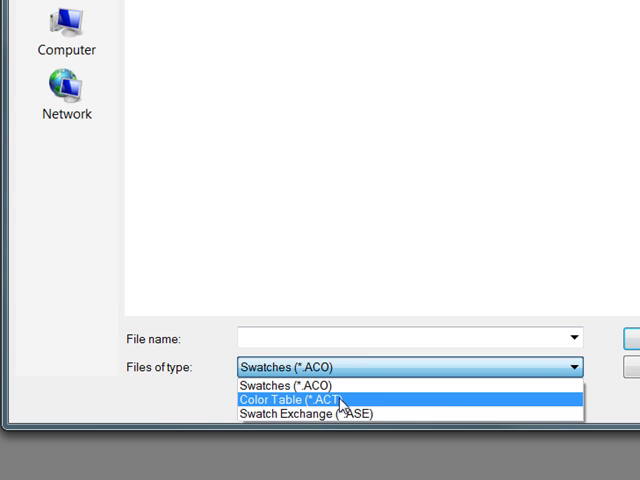
click(300, 396)
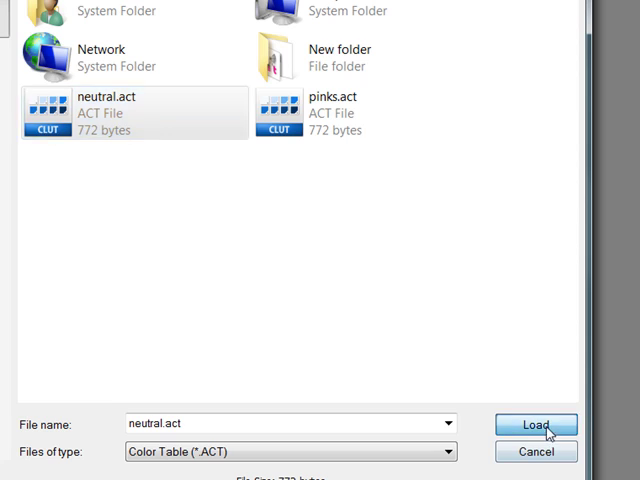
click(530, 424)
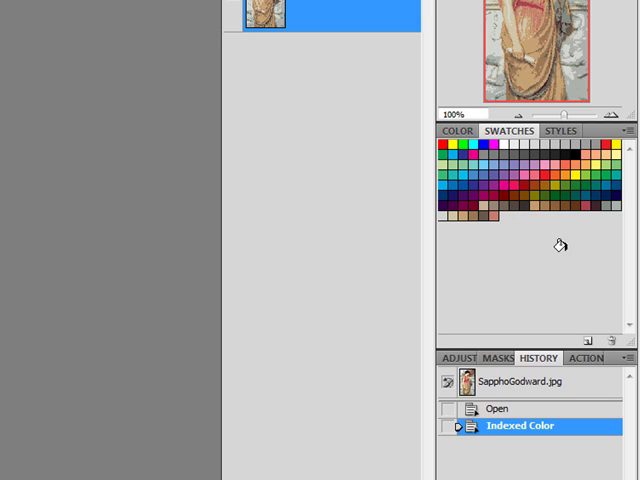
mouse_move(592, 216)
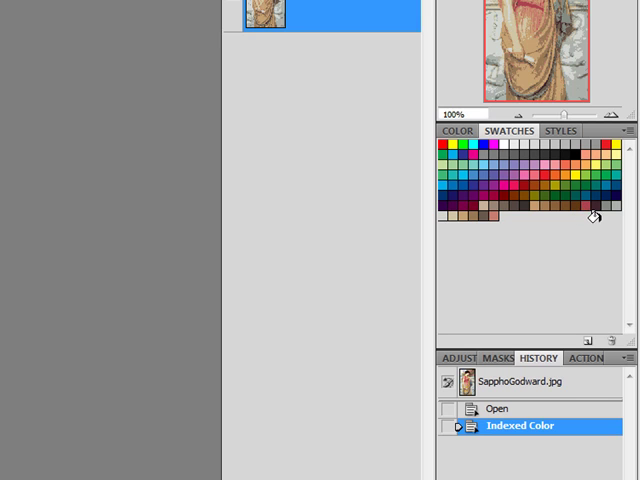
mouse_move(472, 228)
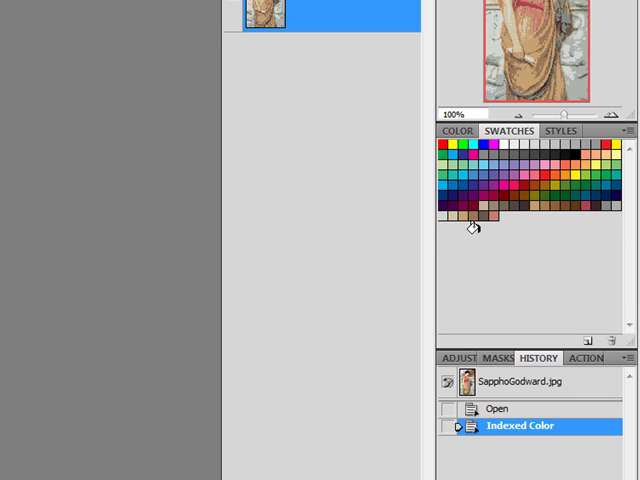
mouse_move(556, 148)
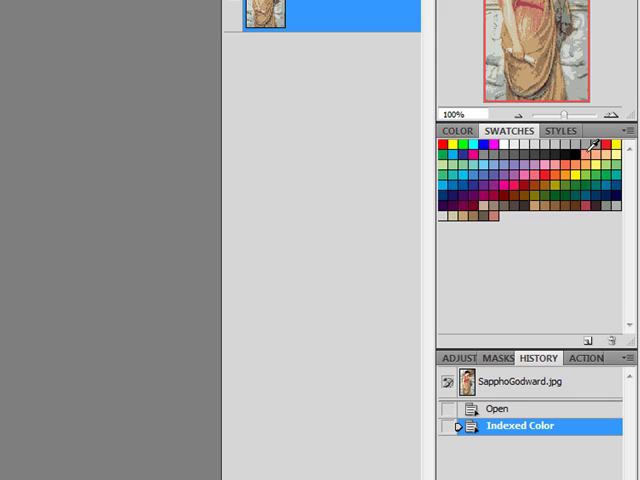
mouse_move(576, 152)
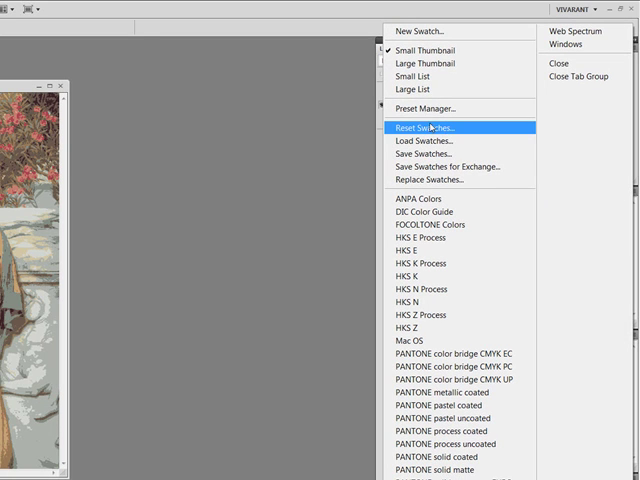
Reset the swatches to the defaults and reopen the Swatches panel menu
click(420, 128)
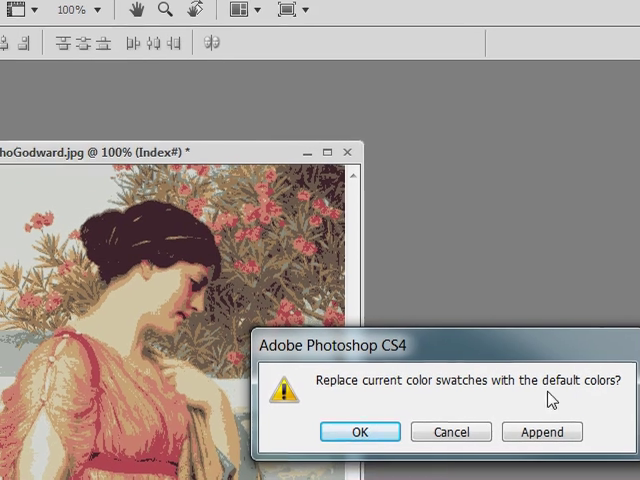
mouse_move(370, 404)
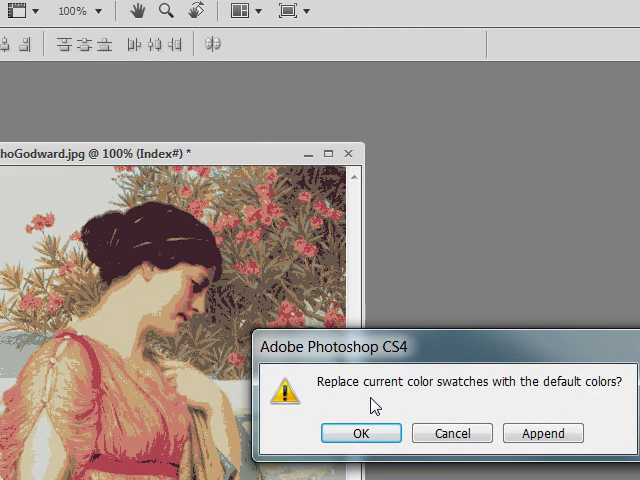
click(362, 432)
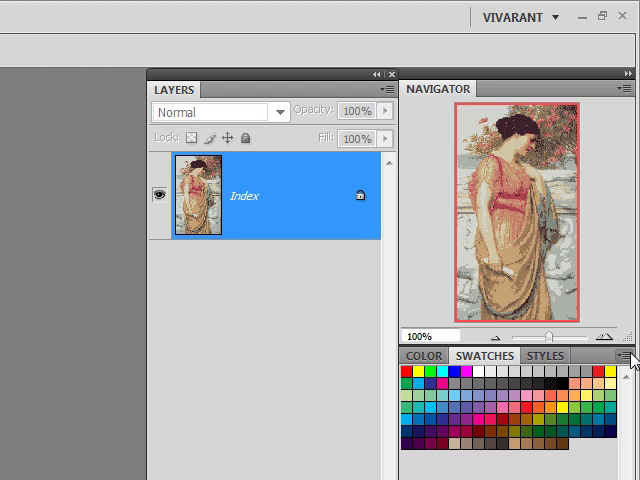
click(628, 354)
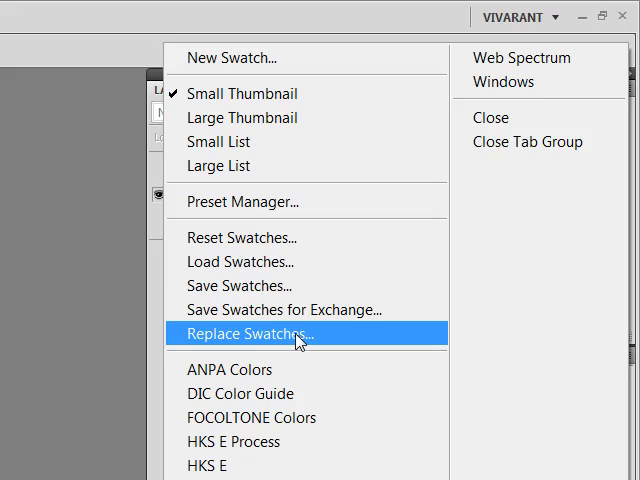
Replace all swatches with the colours from neutral.act
click(250, 334)
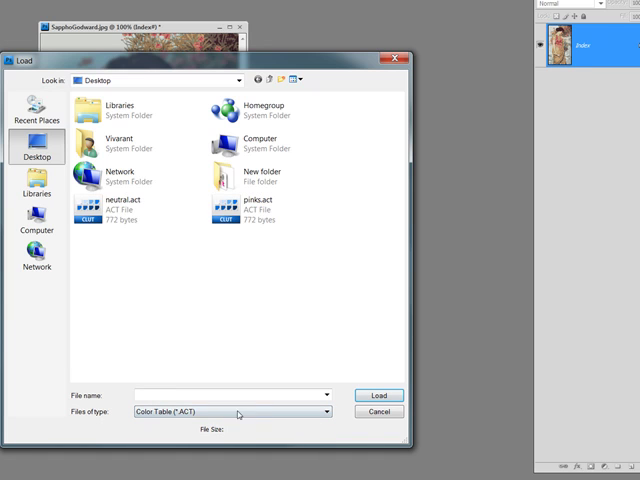
click(130, 212)
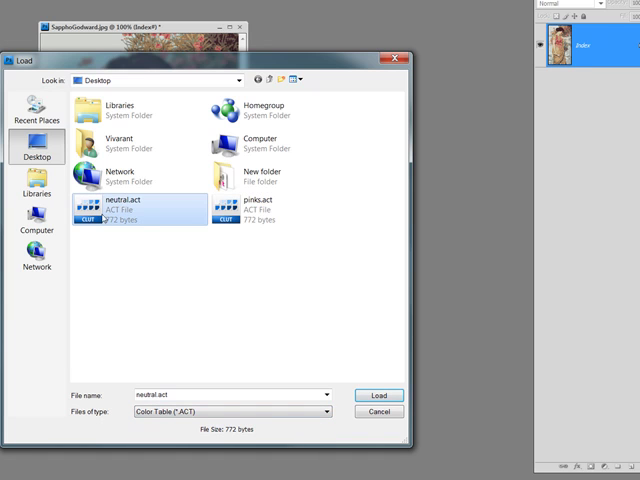
click(380, 396)
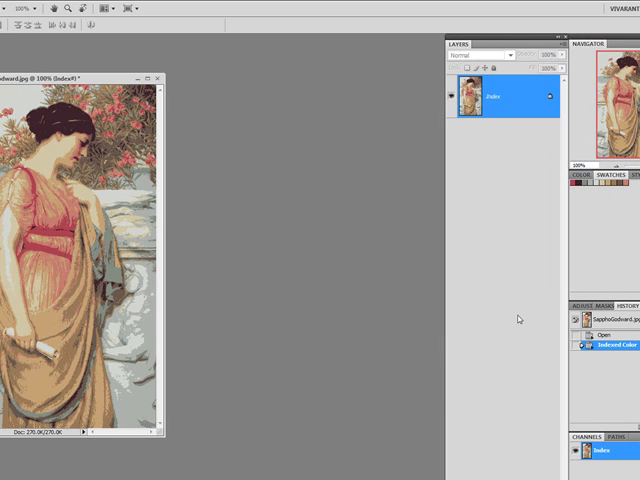
Revert to the History Open state, restoring the original RGB painting
click(608, 334)
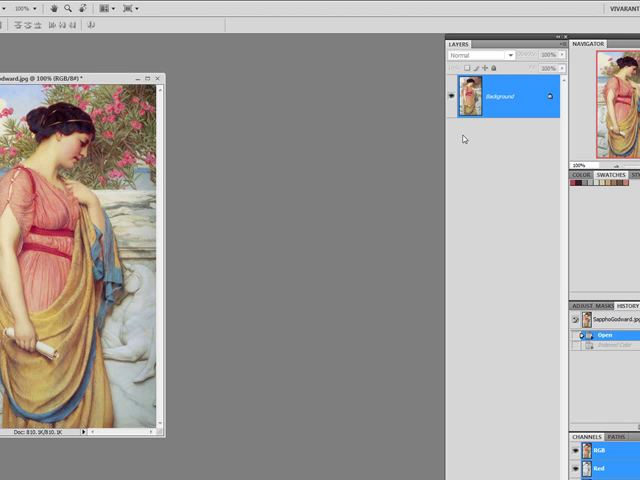
mouse_move(264, 128)
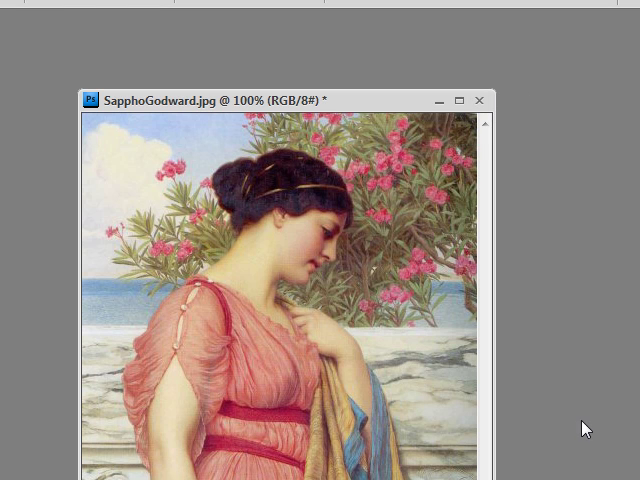
mouse_move(552, 456)
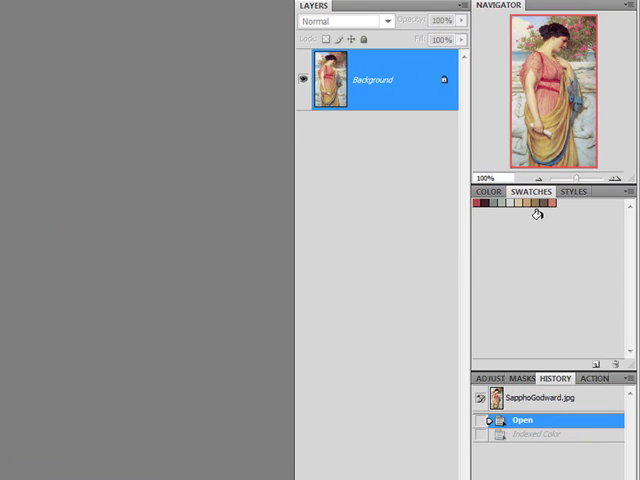
mouse_move(536, 212)
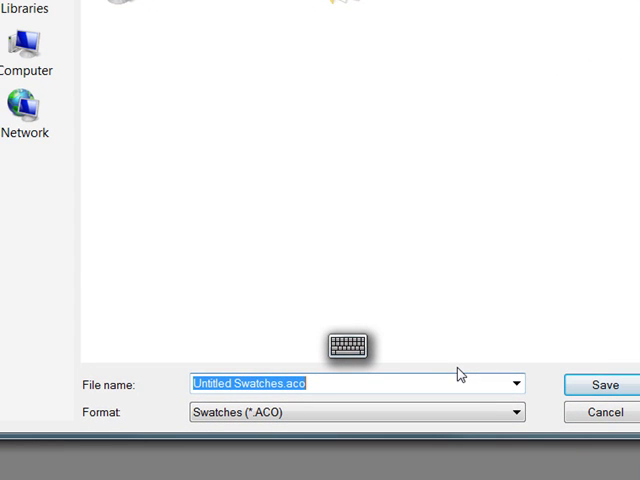
Save the neutral swatch set as 'neutral.aco' via Save Swatches
click(284, 384)
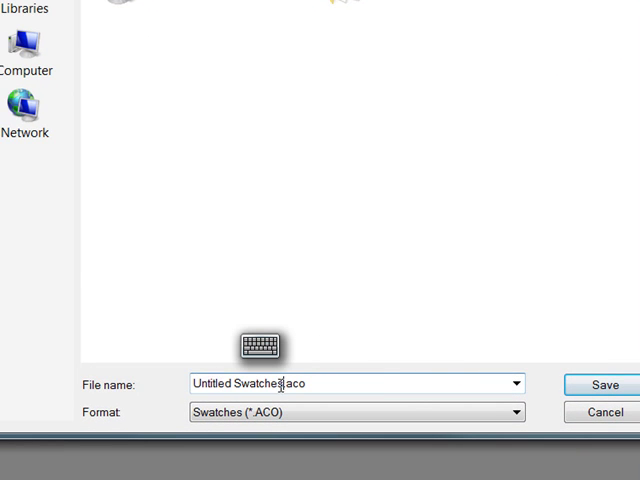
click(260, 344)
text(neutrak)
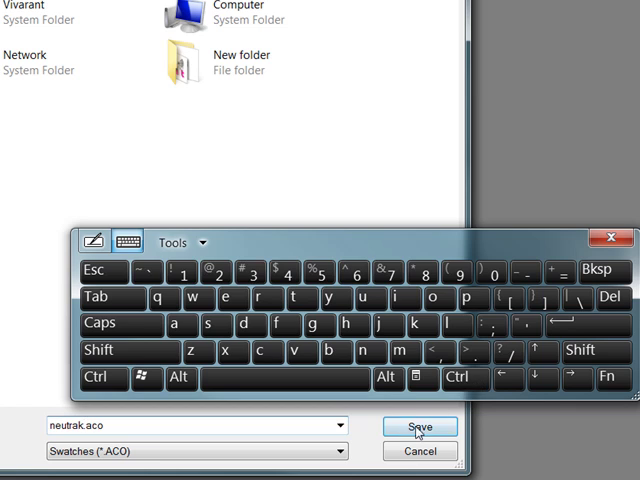
click(416, 426)
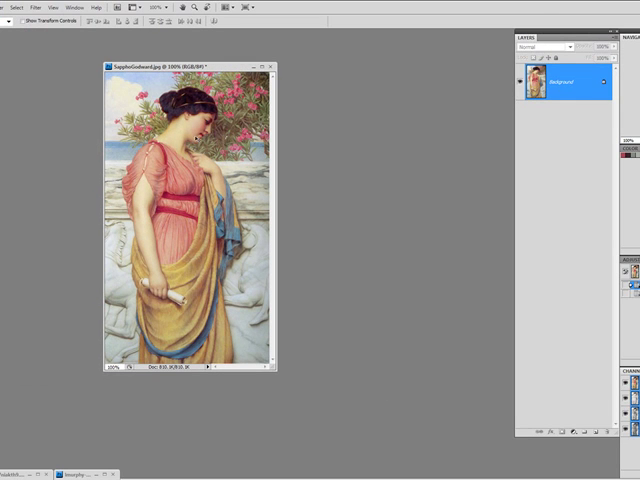